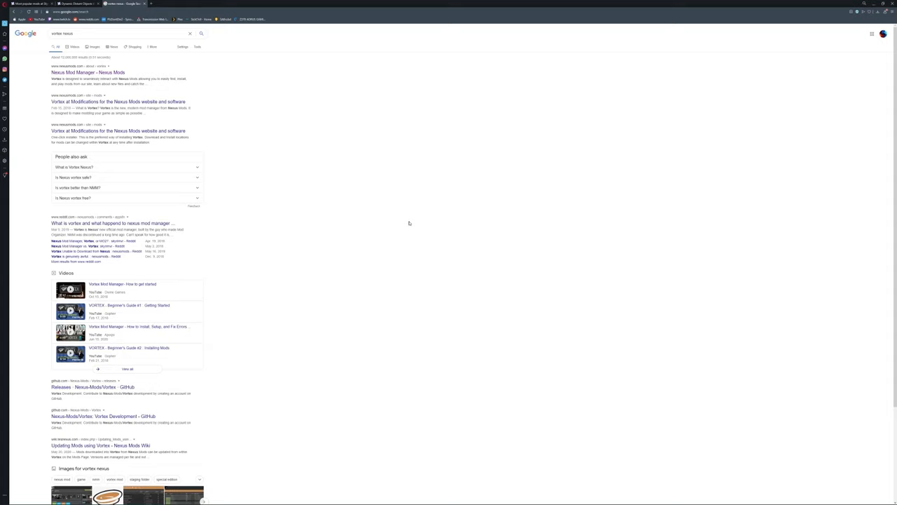
mouse_move(340, 302)
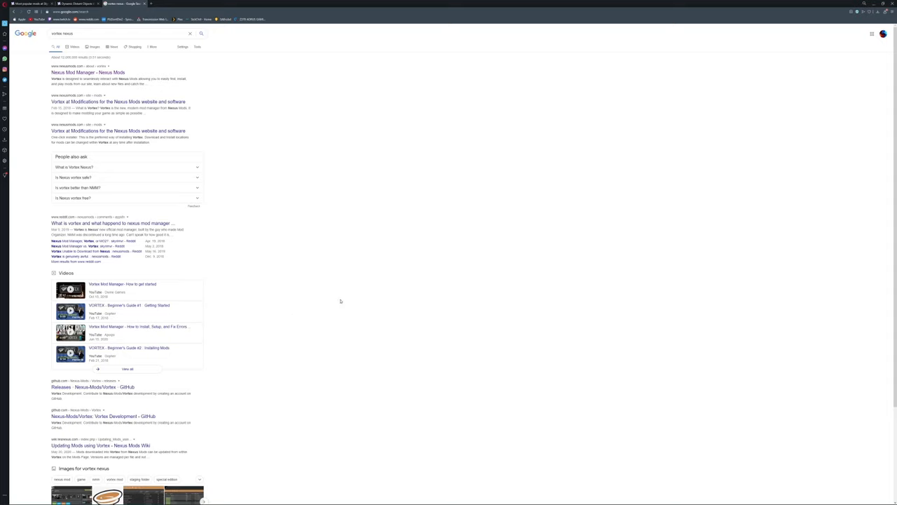
mouse_move(101, 73)
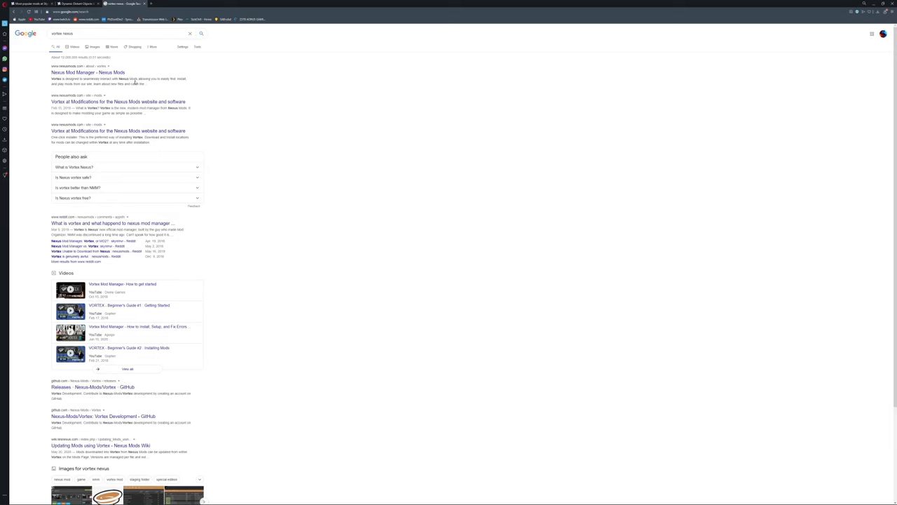
From the Vortex page, choose the main installer's manual download with the free Slow Download option
click(87, 73)
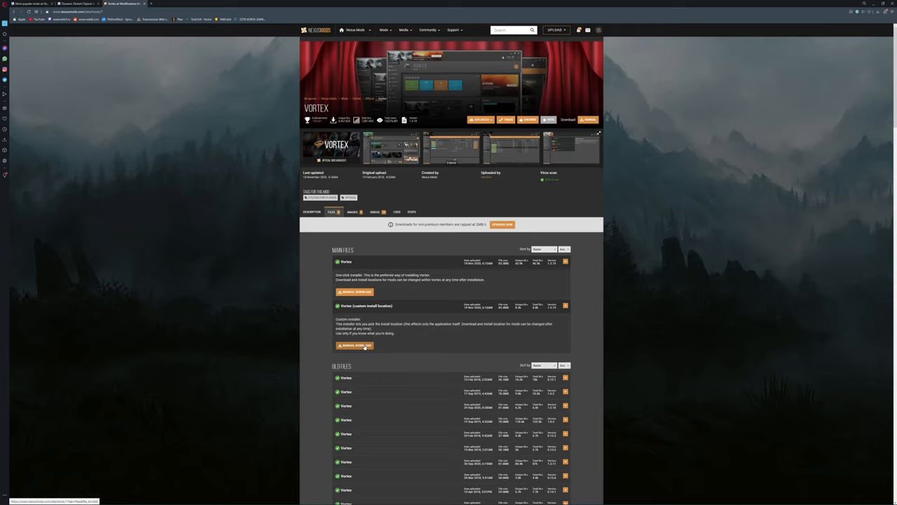
mouse_move(678, 272)
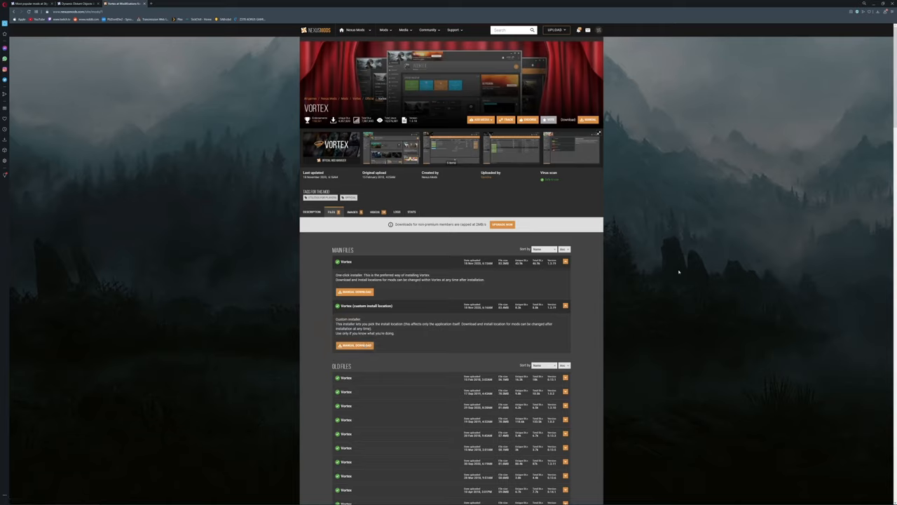
mouse_move(387, 241)
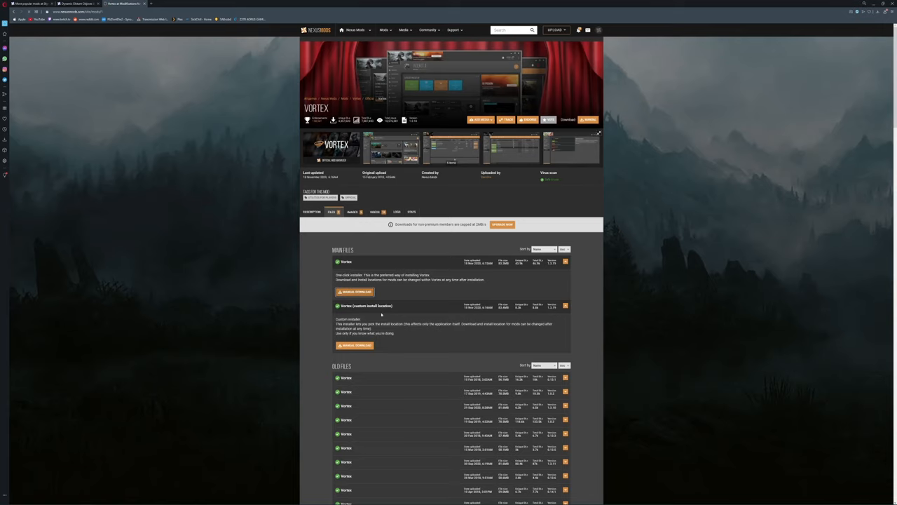
click(355, 292)
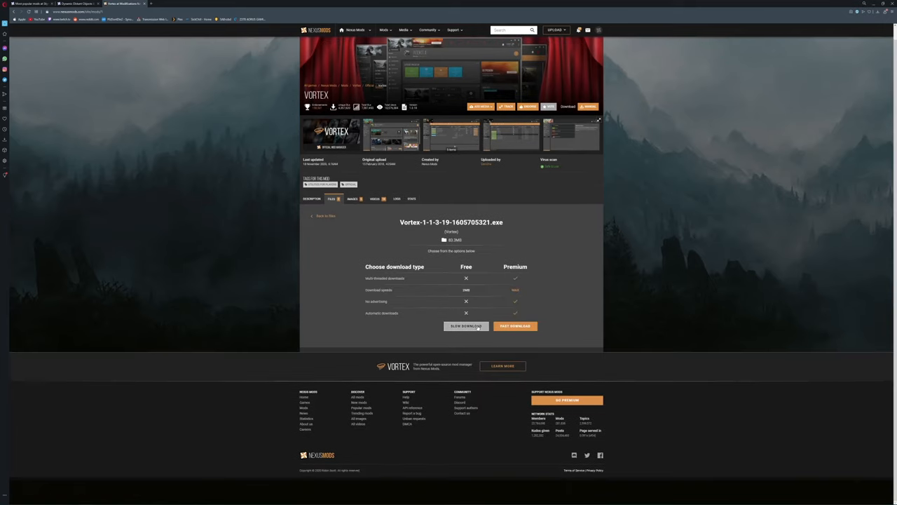
click(465, 325)
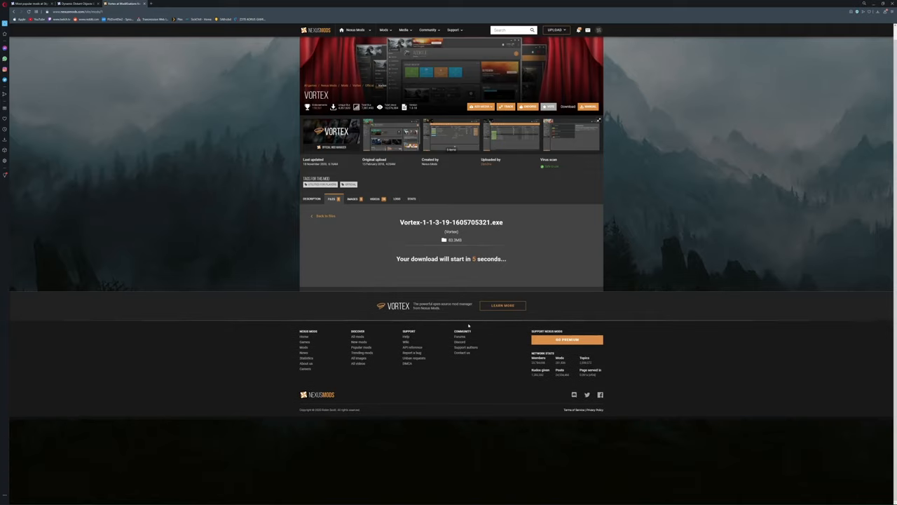
mouse_move(537, 280)
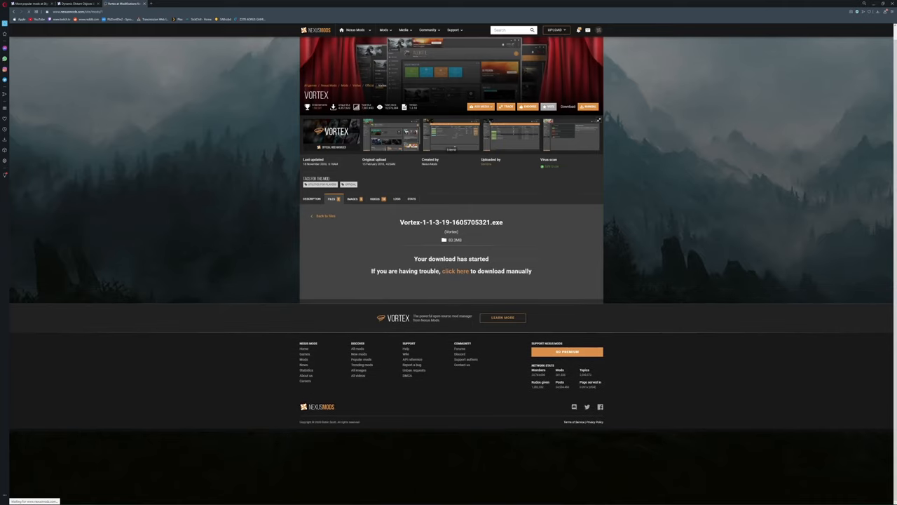
Save the Vortex installer to the computer under its default file name
click(454, 270)
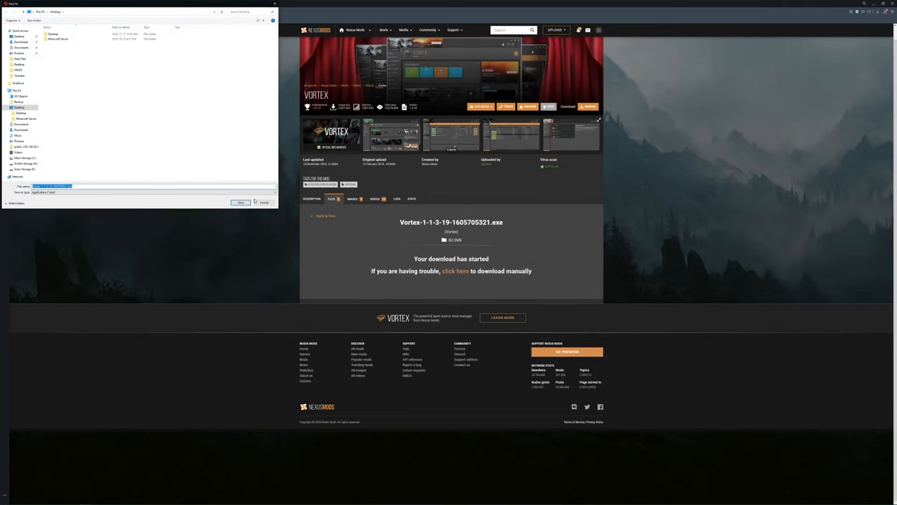
click(241, 202)
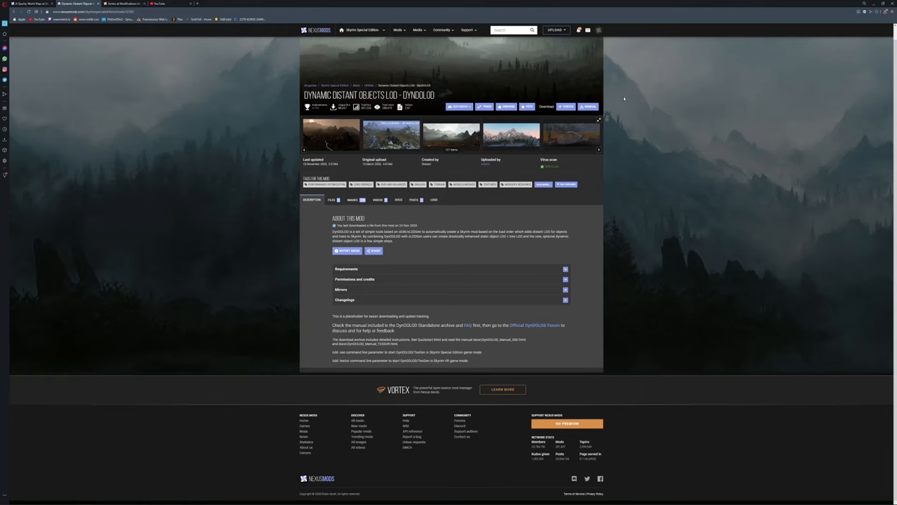
Show the account dropdown from the profile avatar on the DynDOLOD mod page
click(599, 31)
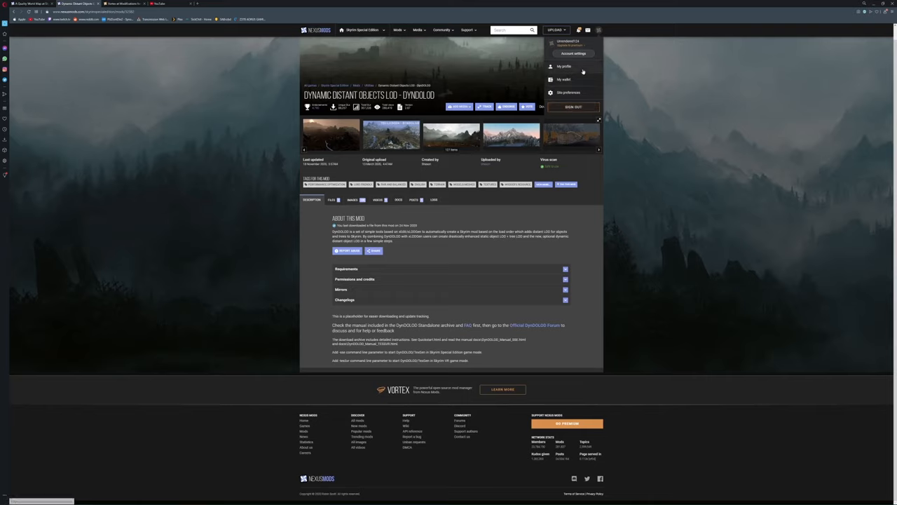
mouse_move(573, 107)
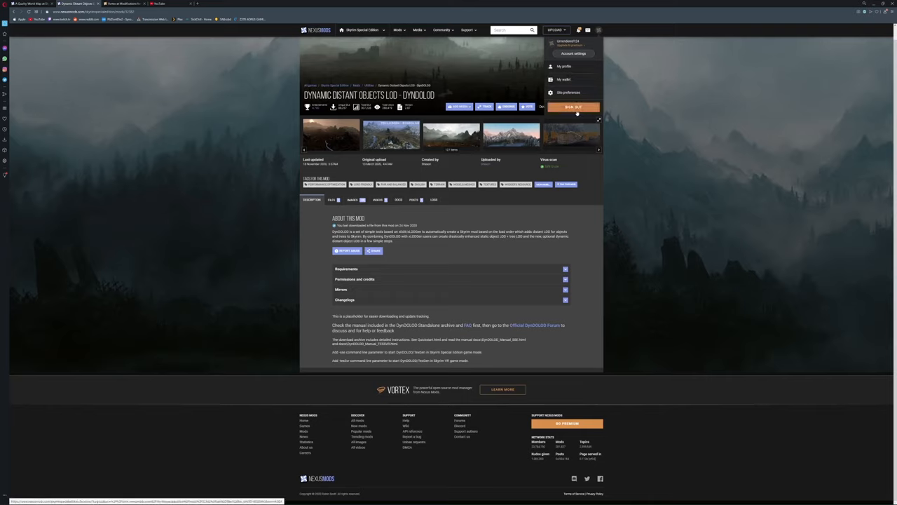
mouse_move(673, 115)
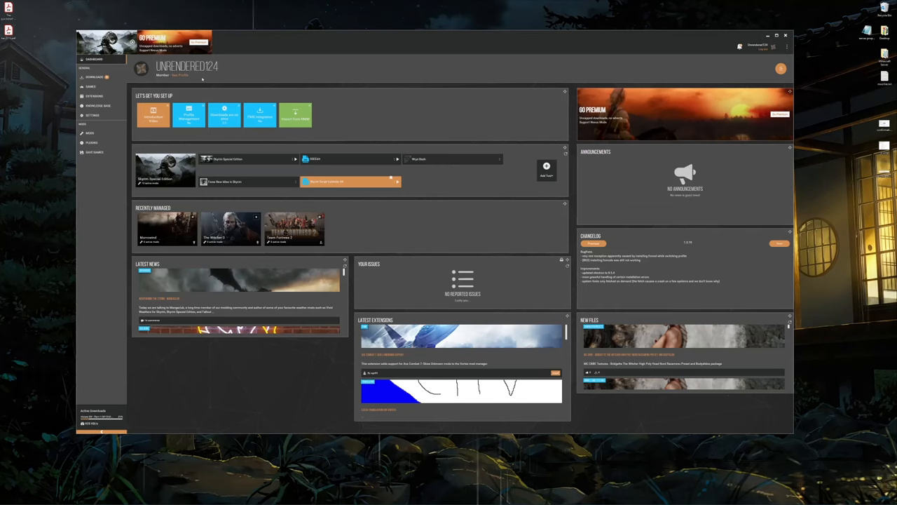
mouse_move(386, 244)
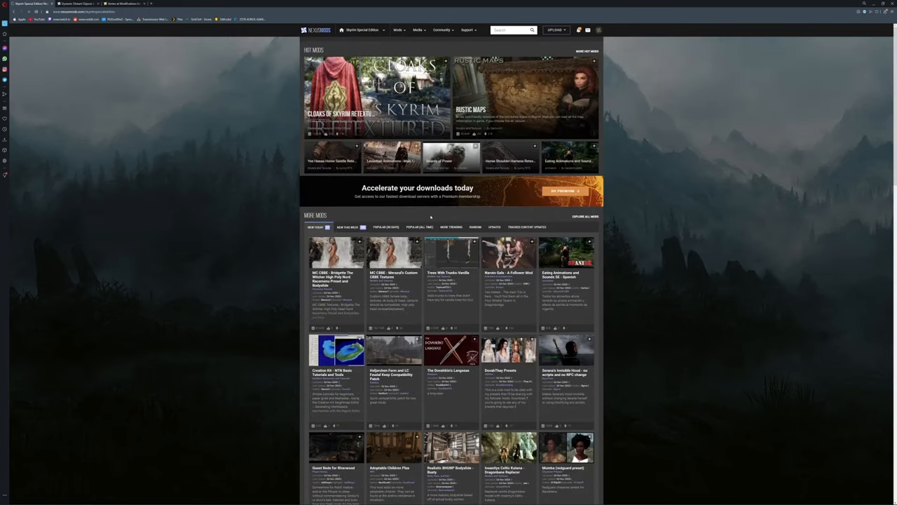
mouse_move(419, 227)
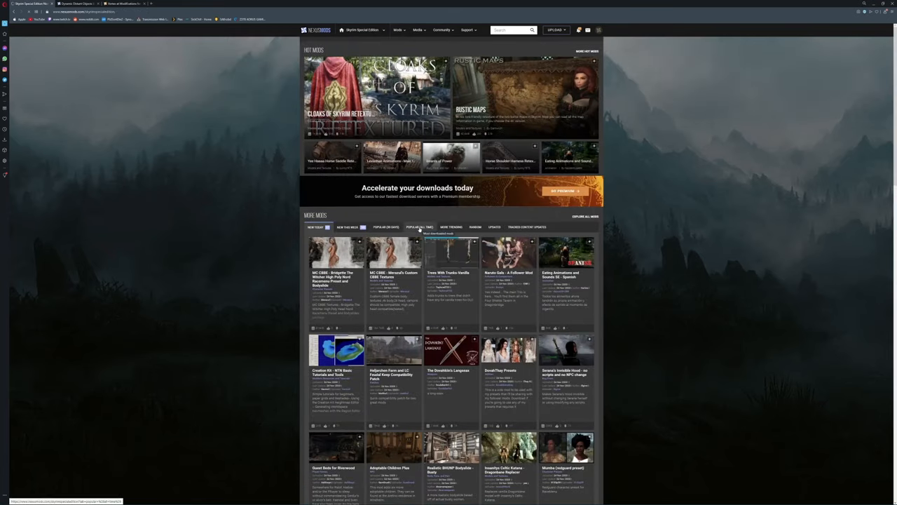
List Skyrim Special Edition mods by all-time popularity and look through the top results
click(420, 227)
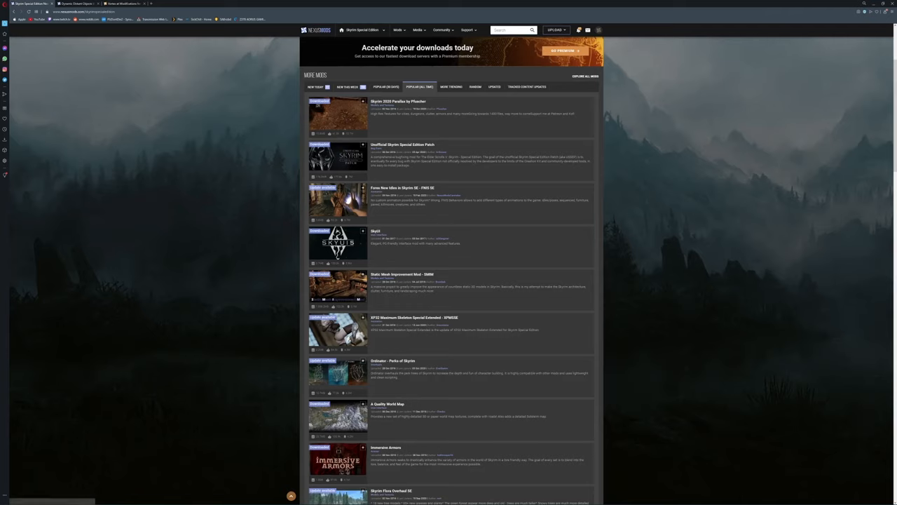
scroll(down, 3)
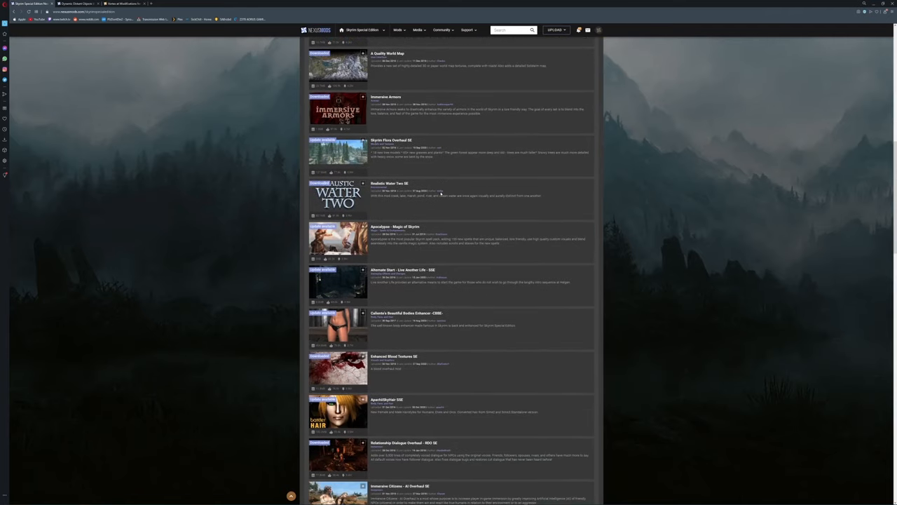
scroll(up, 3)
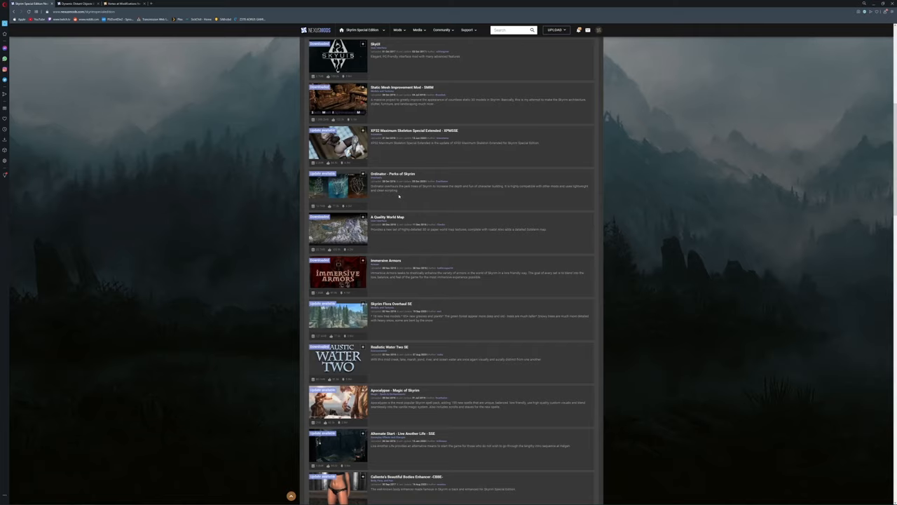
mouse_move(387, 216)
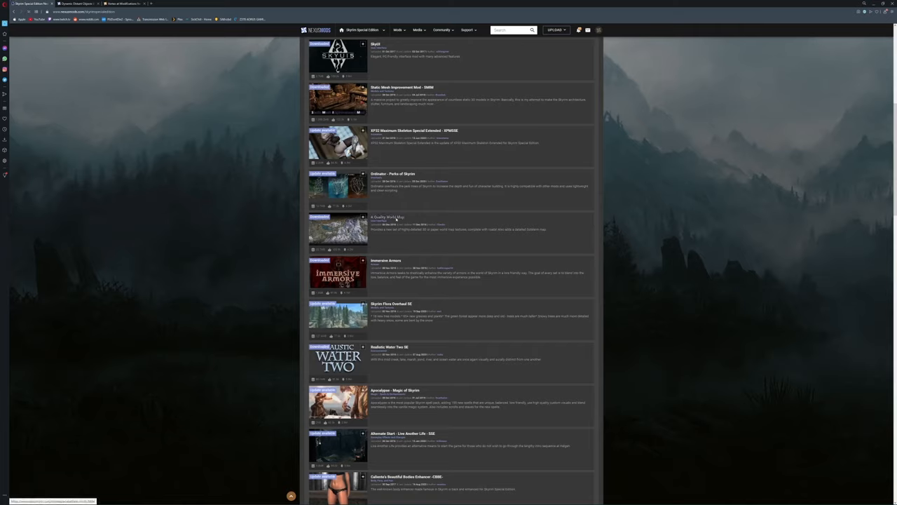
View the A Quality World Map mod page and skim its description
click(387, 216)
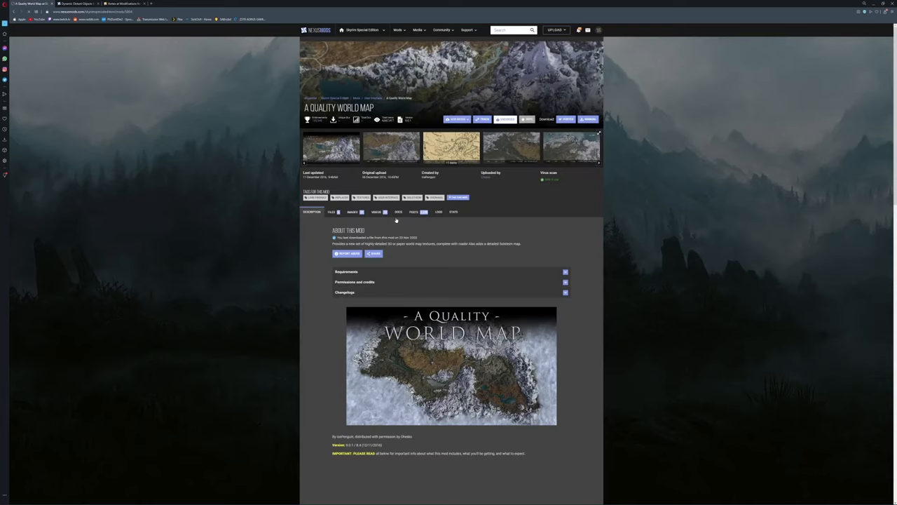
scroll(down, 3)
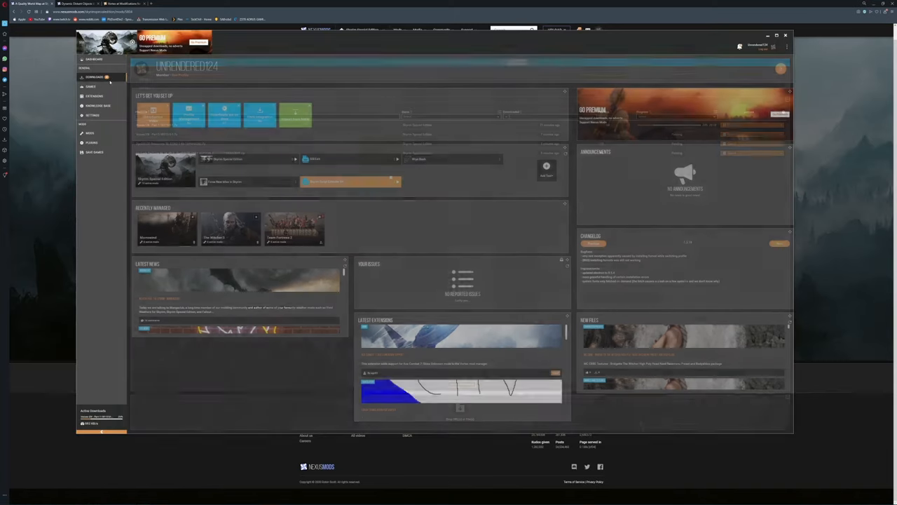
Check the Downloads list, then browse the Games page's managed and unmanaged game tiles
click(92, 77)
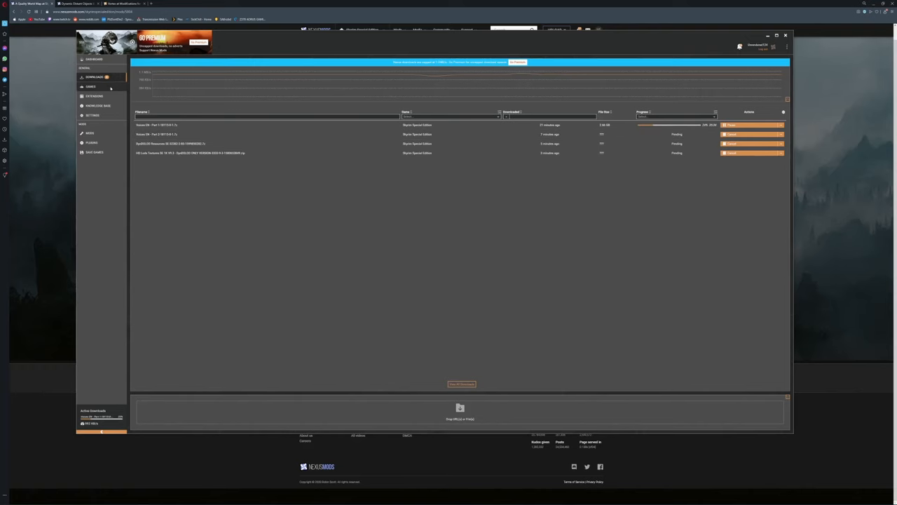
click(91, 86)
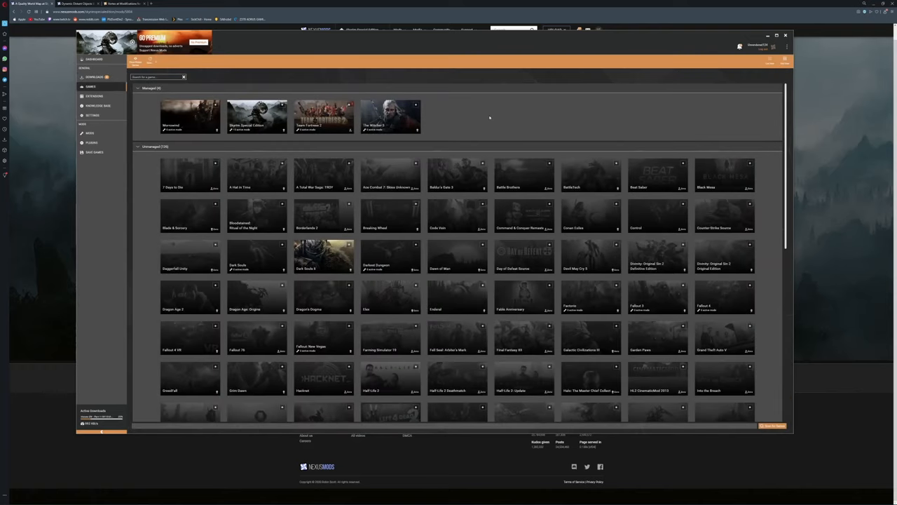
scroll(down, 3)
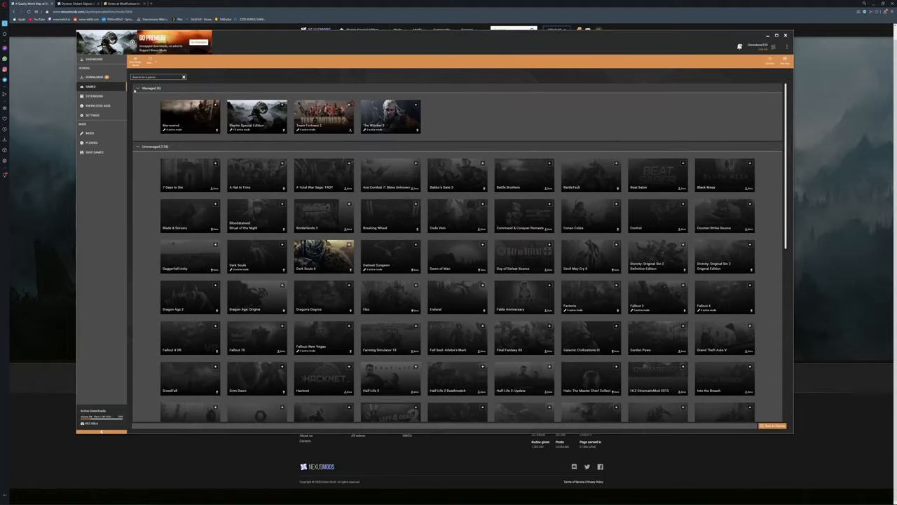
click(151, 62)
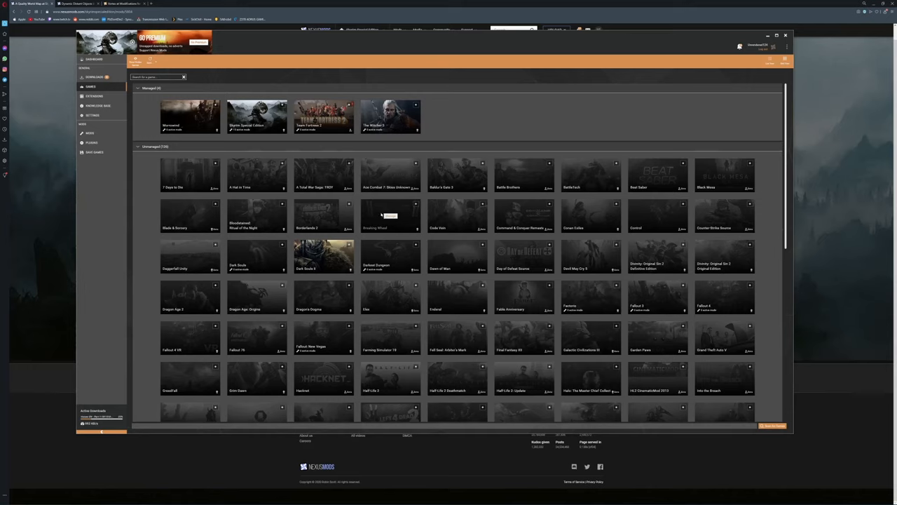
scroll(down, 3)
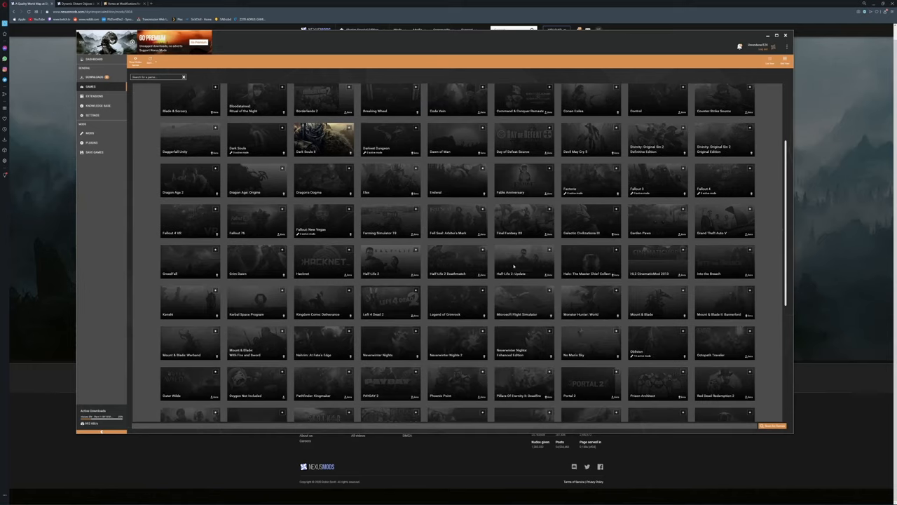
scroll(down, 3)
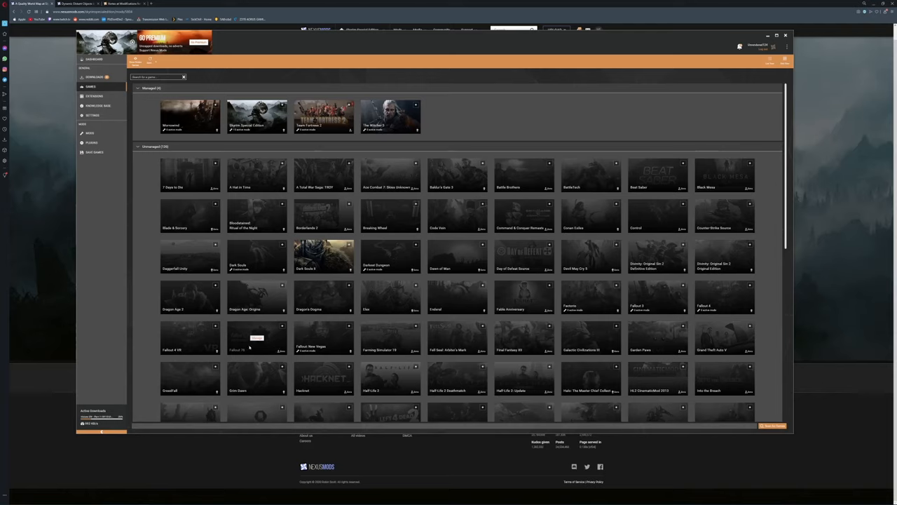
mouse_move(272, 345)
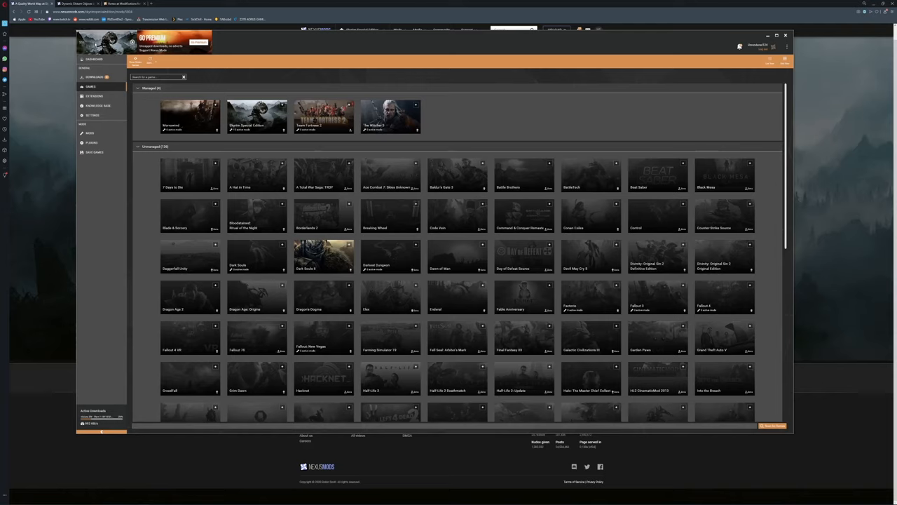
Return to the Downloads list showing four Skyrim Special Edition archives ready to install
click(94, 76)
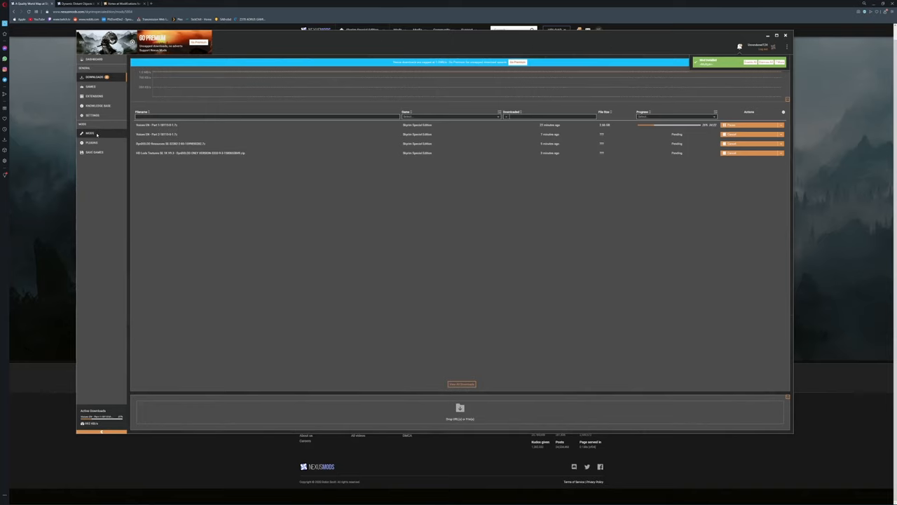
View the Mods list with each Skyrim Special Edition mod's installed and enabled status
click(90, 133)
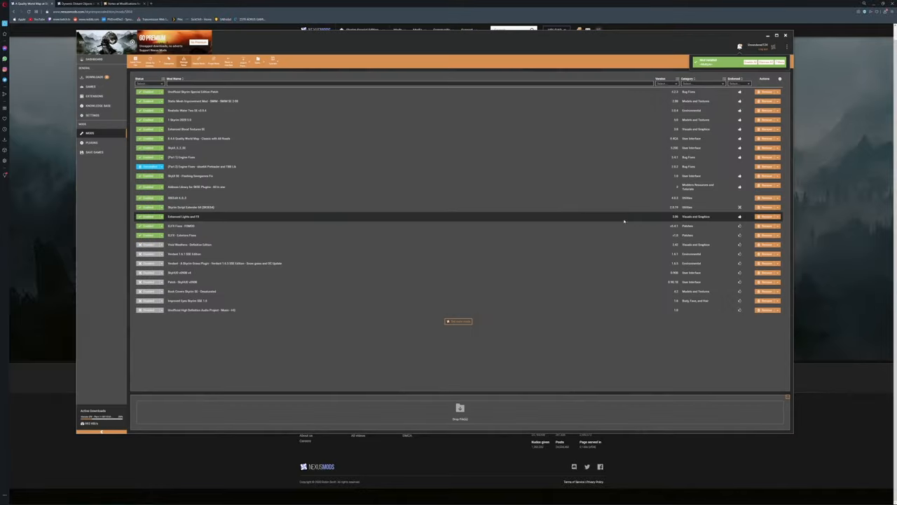
click(91, 143)
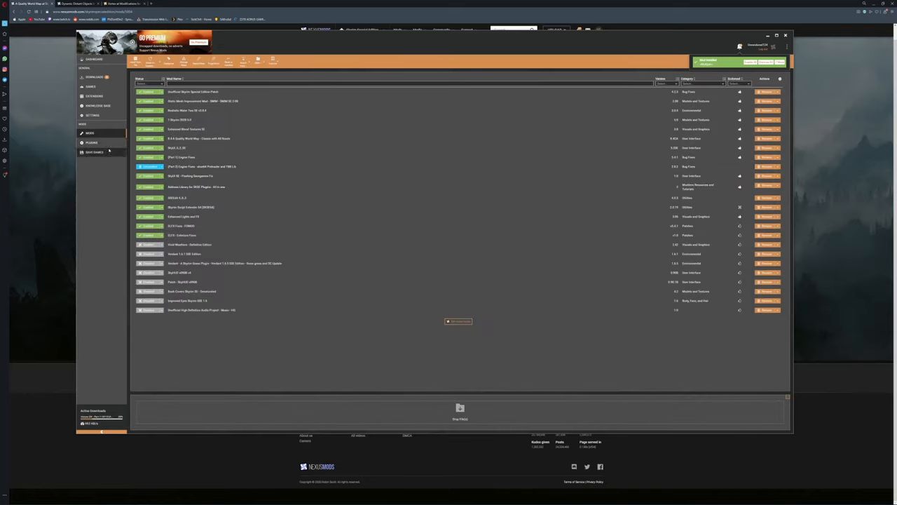
Review the Plugins load order for Skyrim Special Edition, then go back to Downloads
click(91, 143)
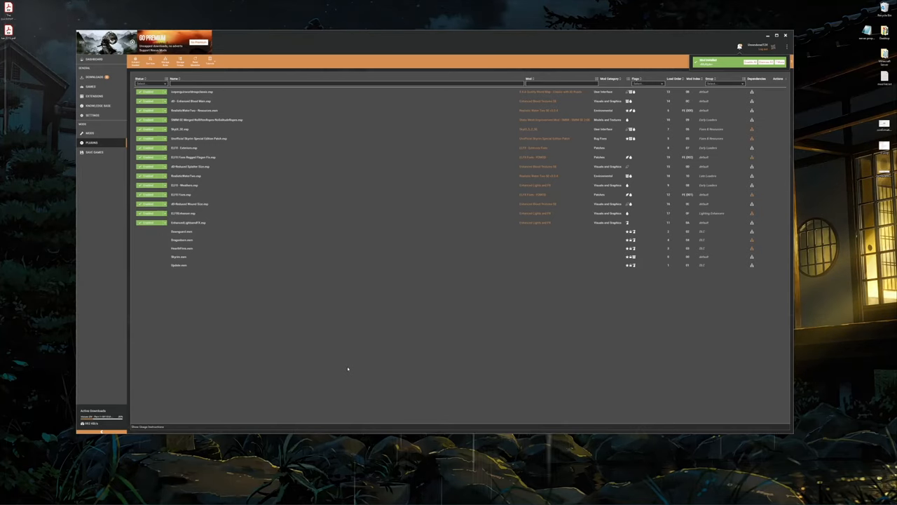
mouse_move(389, 353)
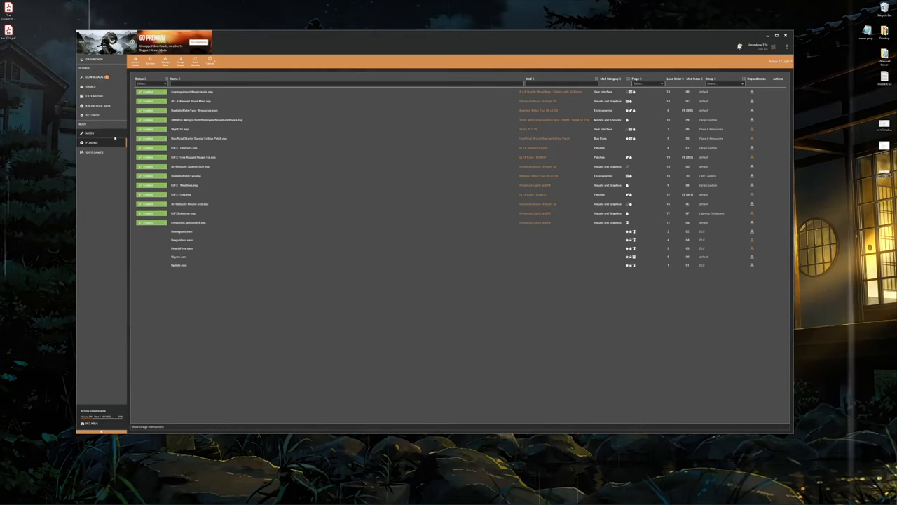
click(93, 76)
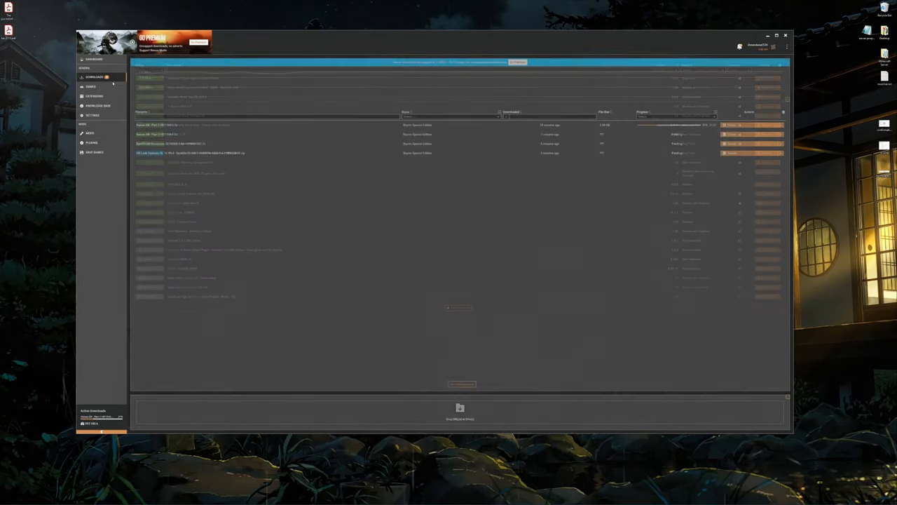